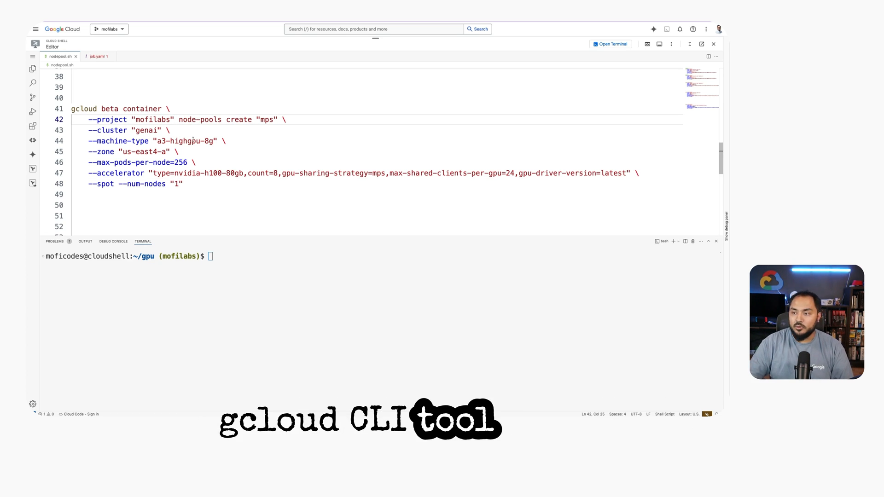
# Select the genai cluster name and list the cluster's nodes with kubectl get nodes.
pyautogui.click(276, 119)
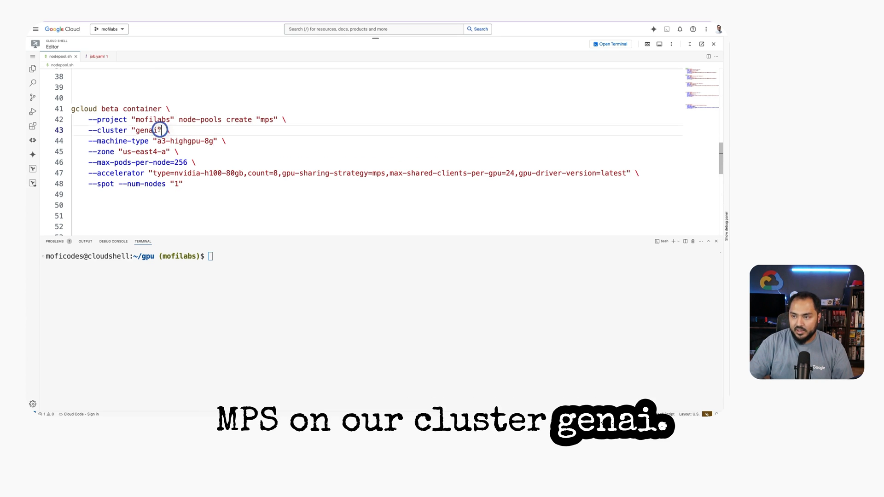
pyautogui.doubleClick(145, 130)
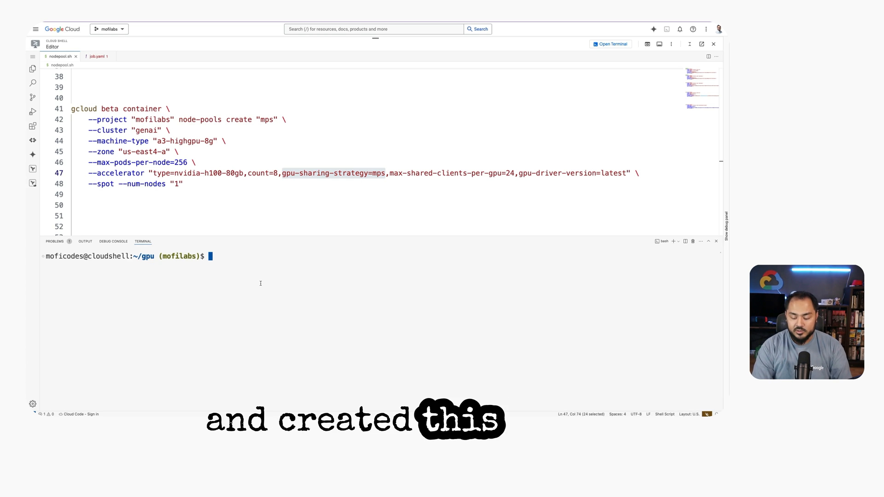
pyautogui.write('kube')
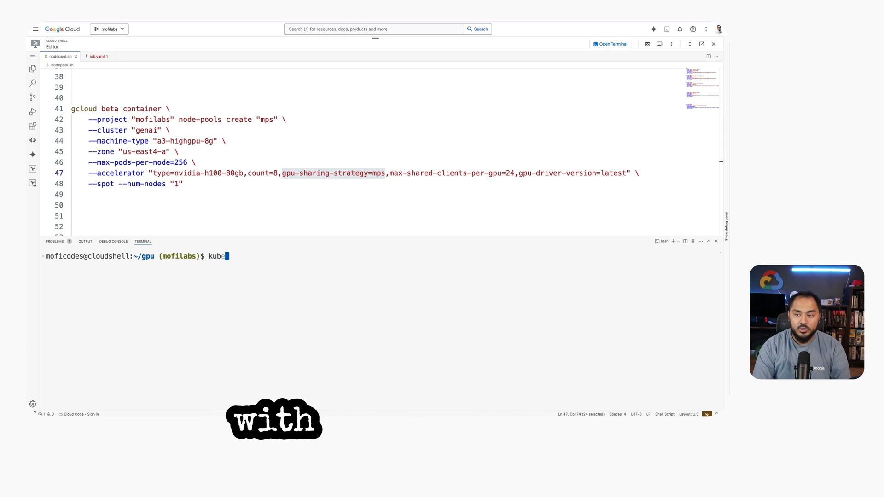
pyautogui.write('ctl get node')
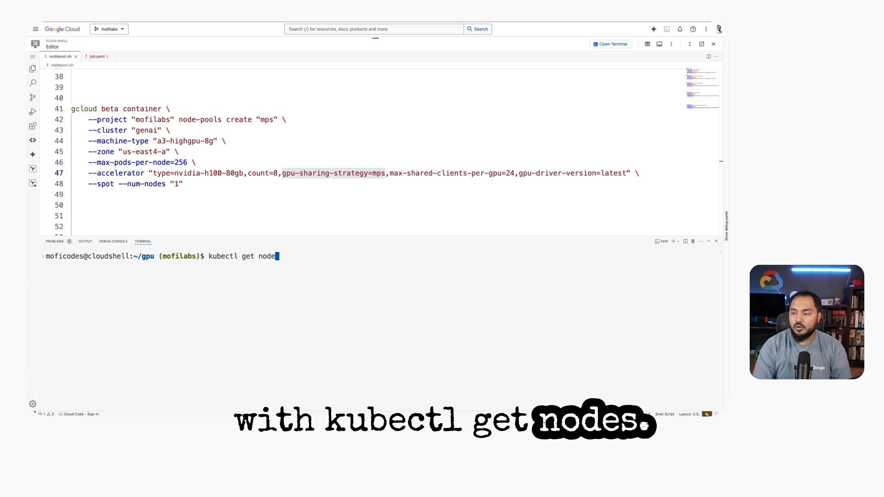
pyautogui.press('Return')
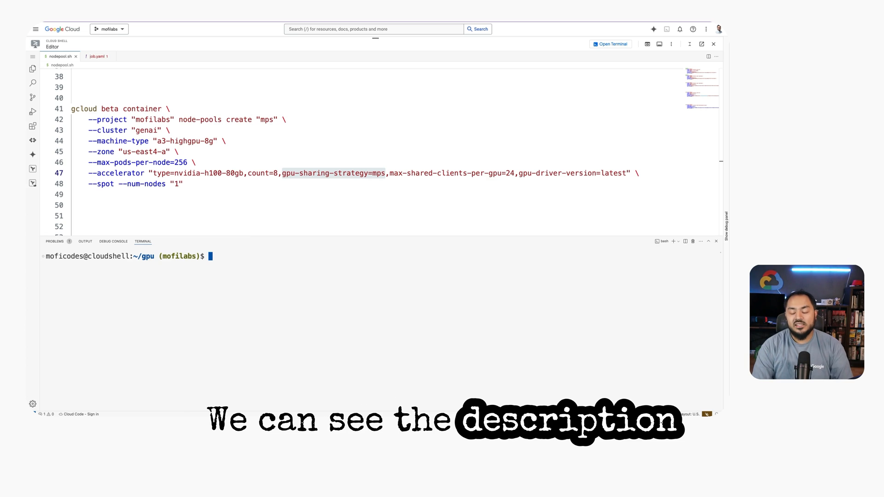
# Describe the gke-genai-mps node, showing 192 allocatable nvidia.com/gpu and 256 pods.
pyautogui.write('kubectl describe no gke-genai-mps-1d695aaf-vk0r')
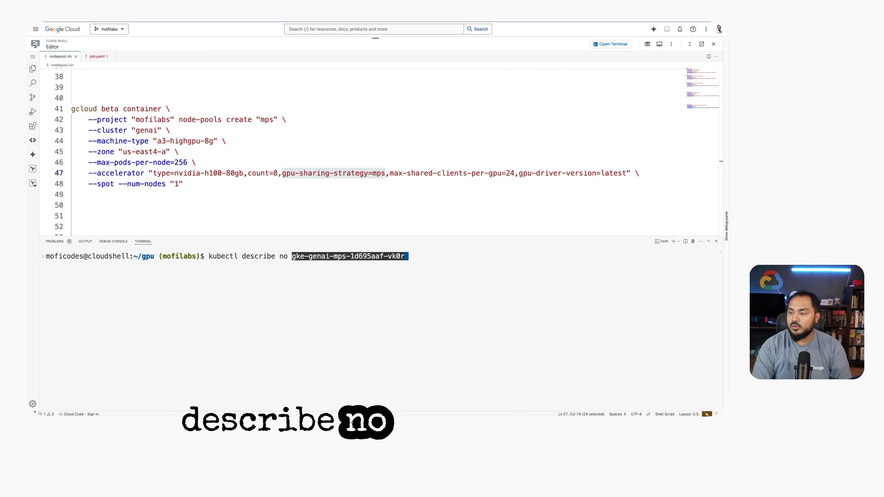
pyautogui.press('Return')
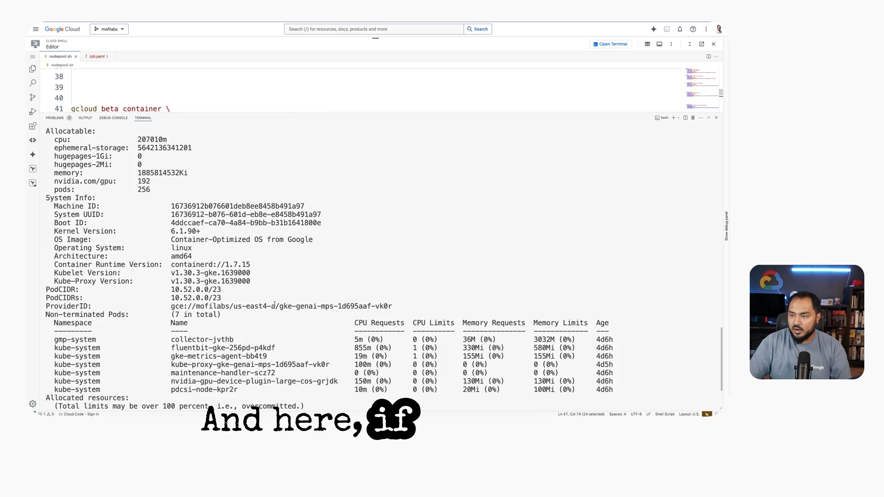
pyautogui.scroll(3)
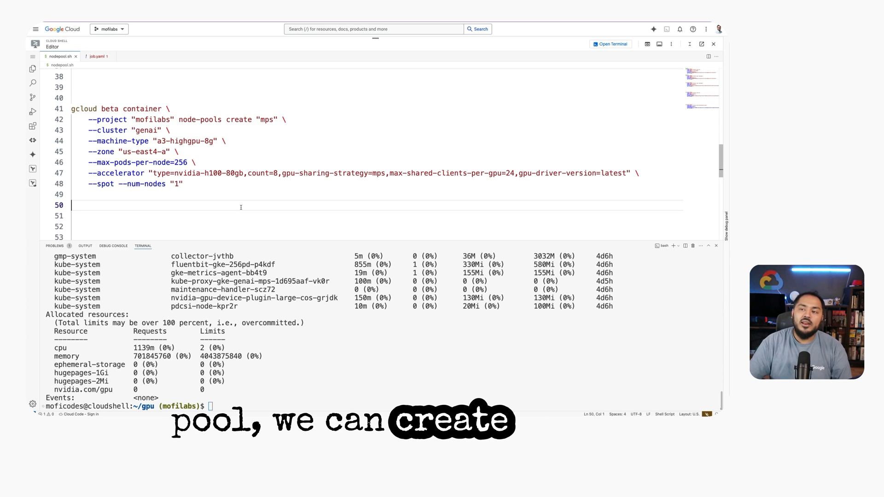
# Open mps.yaml and review its 192-pod Job, nodeSelector block and nvidia-smi command.
pyautogui.click(96, 56)
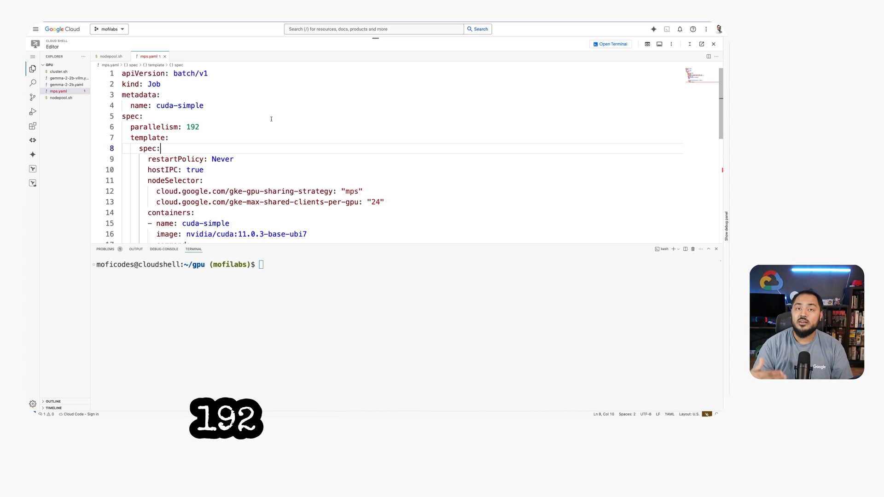
pyautogui.doubleClick(194, 170)
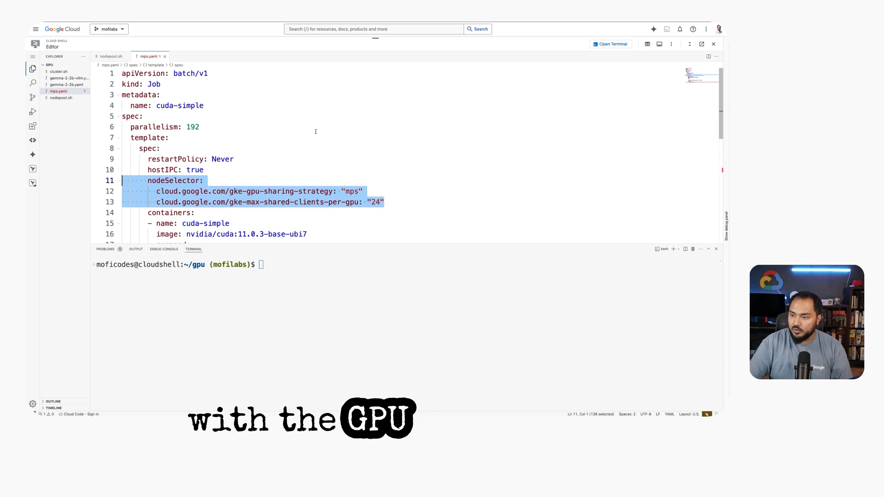
pyautogui.scroll(-3)
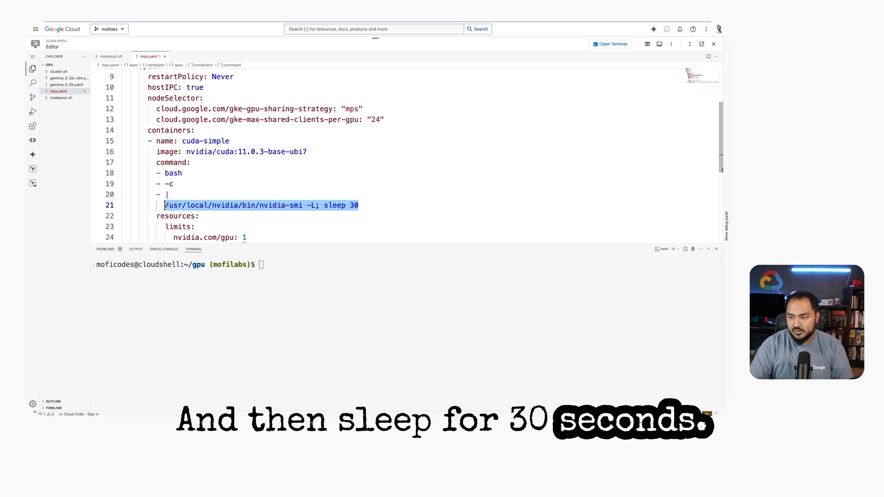
pyautogui.scroll(-3)
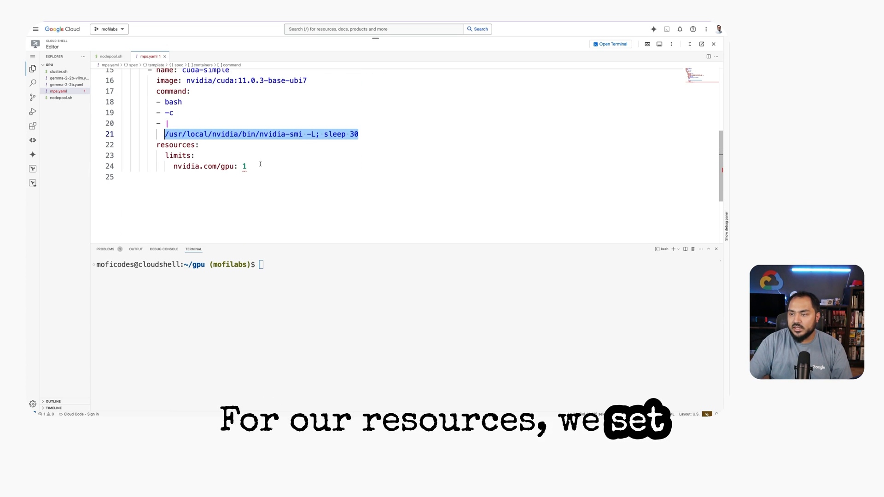
pyautogui.click(262, 199)
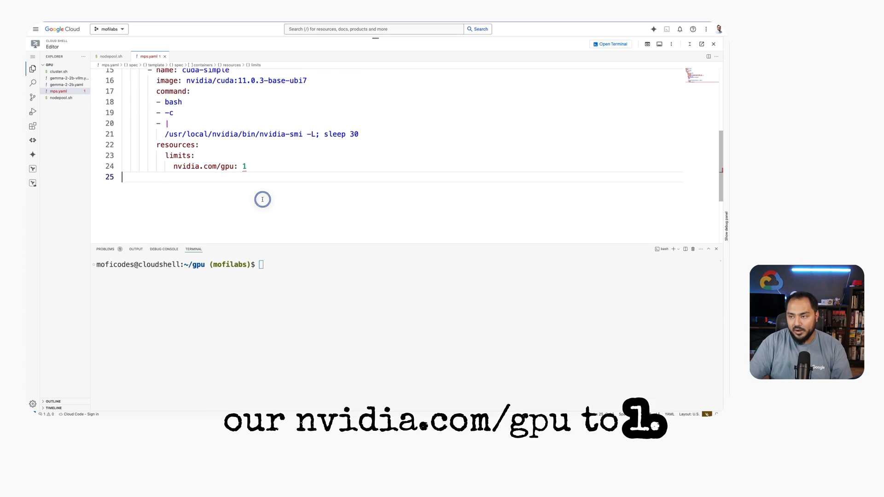
pyautogui.write('kubectl apply')
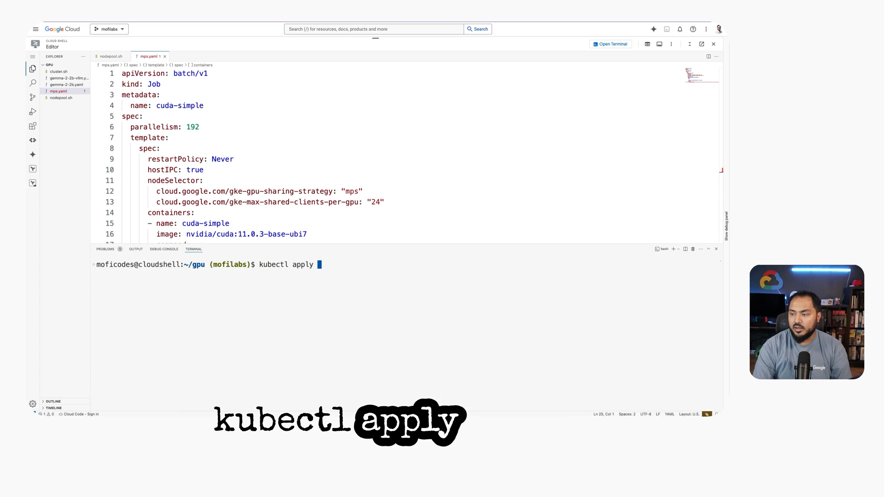
# Apply mps.yaml to create cuda-simple, then list its pods and count them with wc.
pyautogui.write('-f mps.yaml')
pyautogui.write('kubectl')
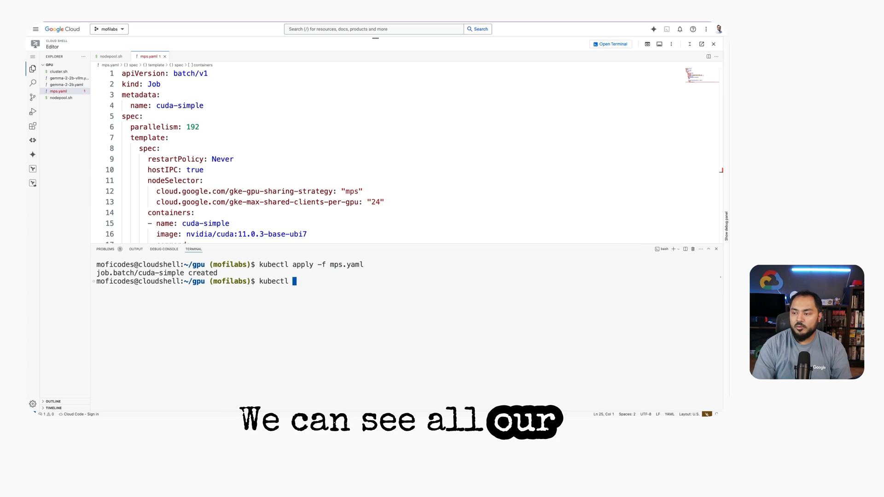
pyautogui.write('get po')
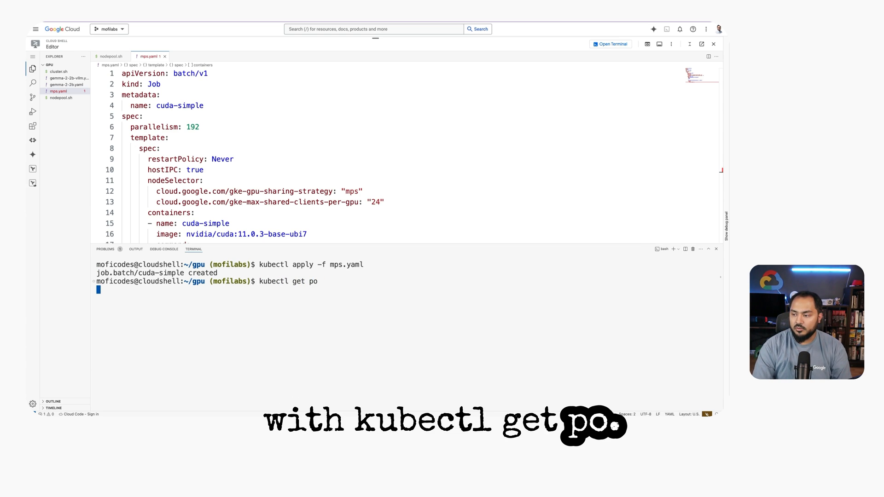
pyautogui.press('Return')
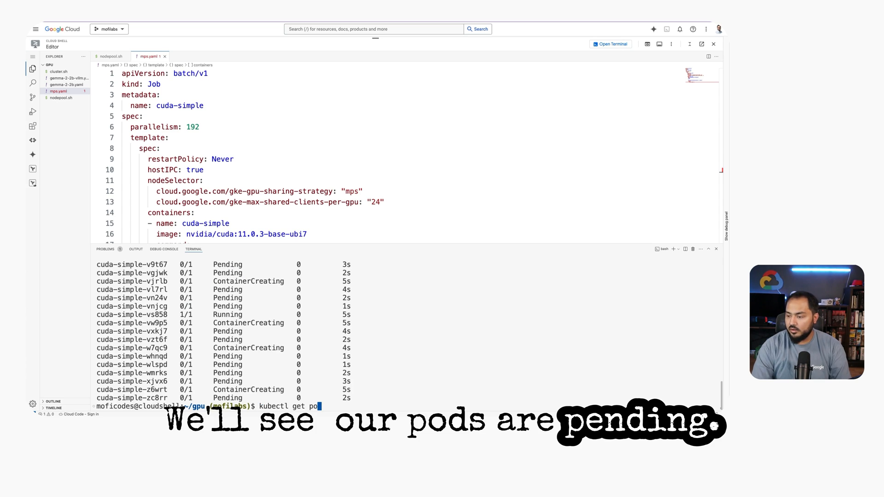
pyautogui.write('| wc -k')
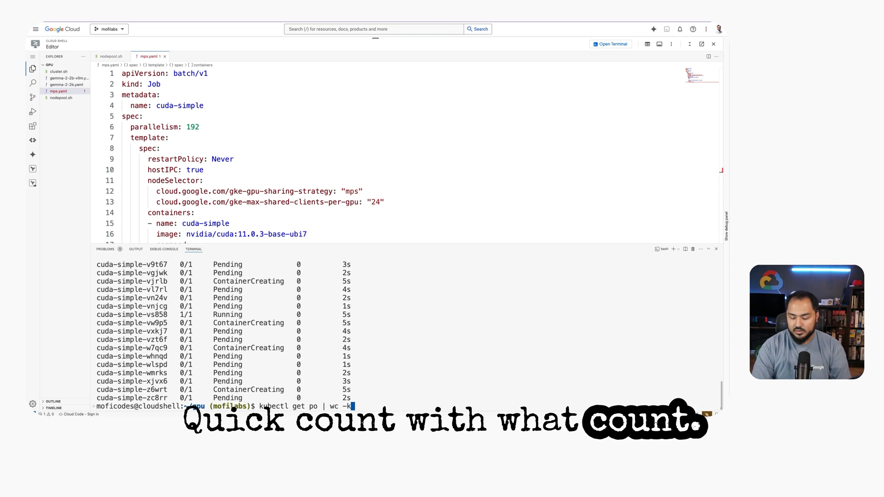
pyautogui.press('Return')
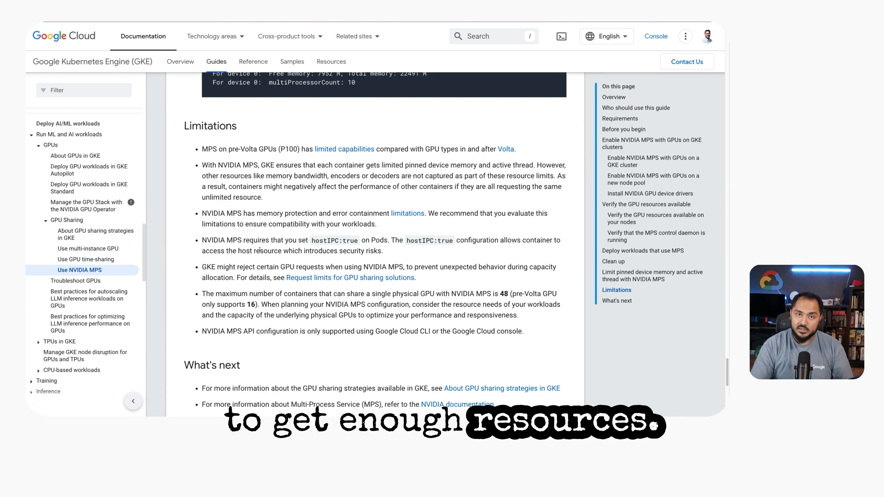
# Follow the 'limitations' link to NVIDIA's MPS application considerations documentation.
pyautogui.click(458, 404)
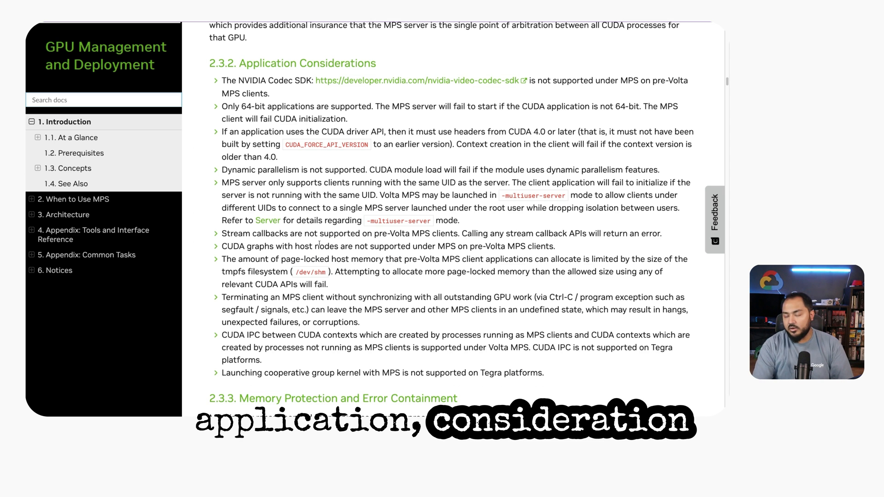